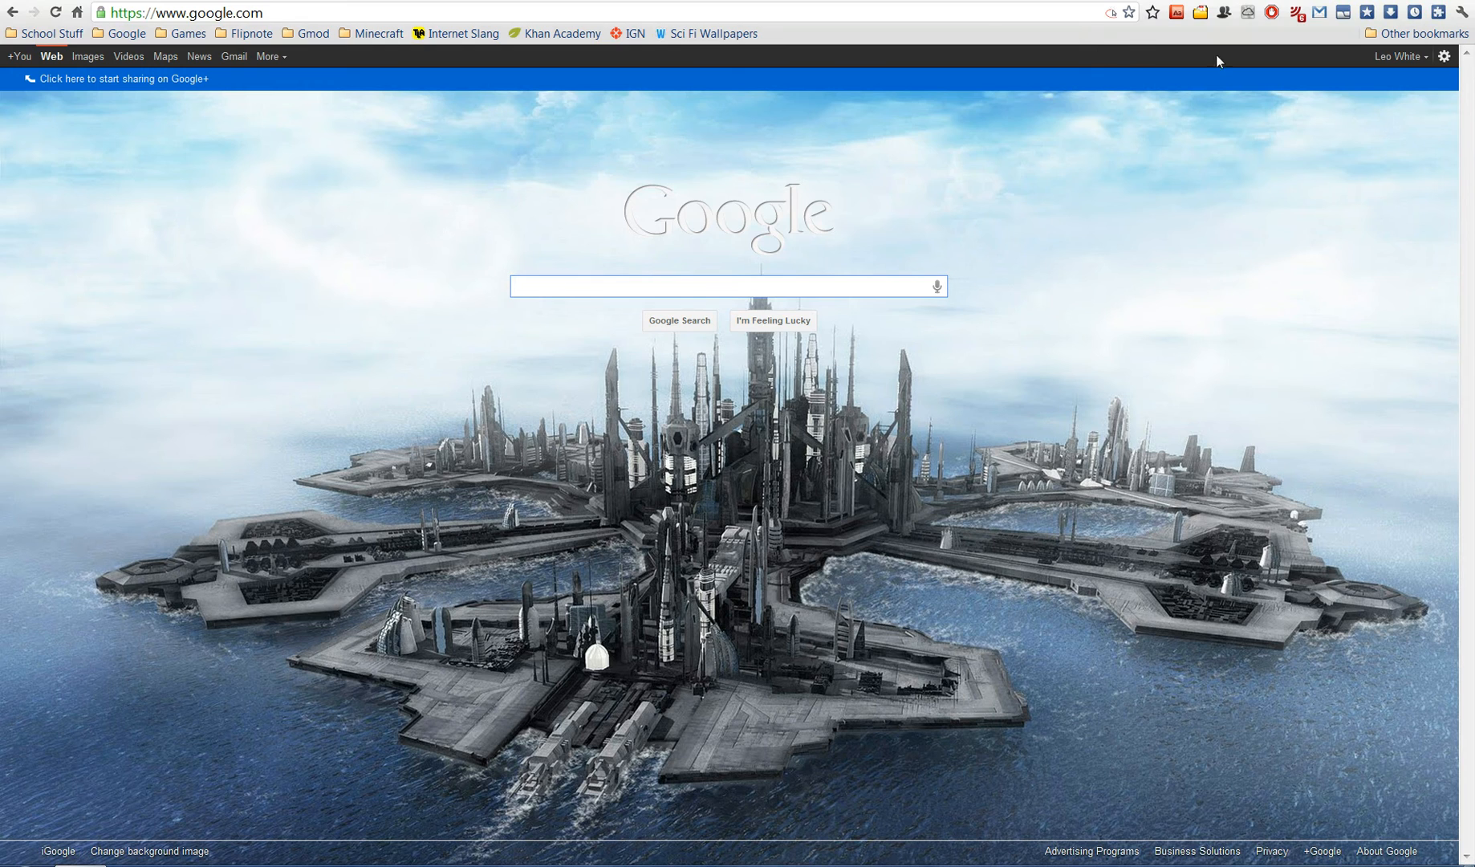
Step: Focus the Google search box, glancing at the saved Google bookmarks folder without choosing one
{"action": "left_click", "coordinate": [724, 286]}
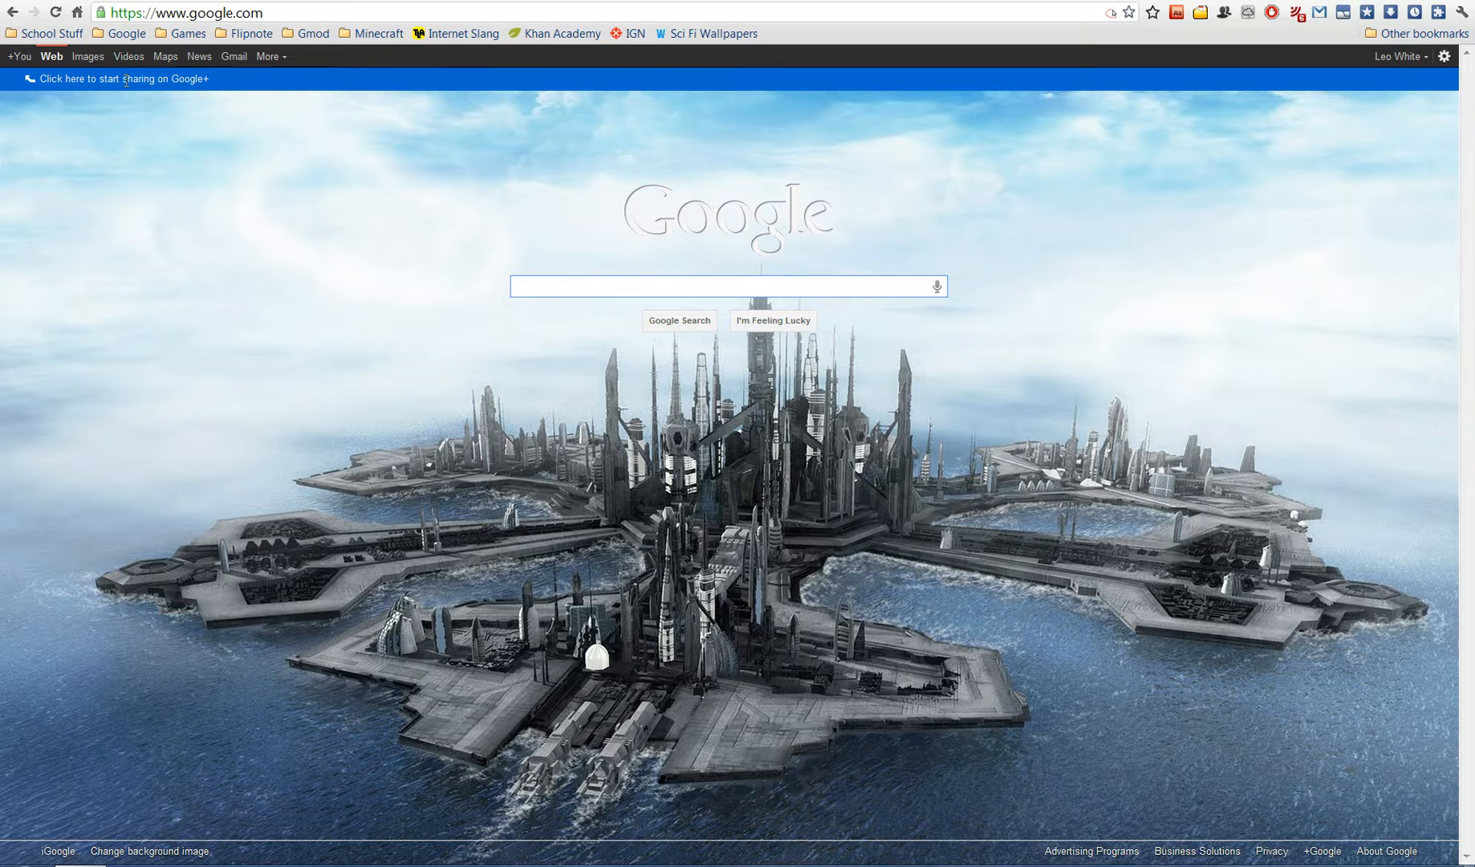
{"action": "left_click", "coordinate": [724, 286]}
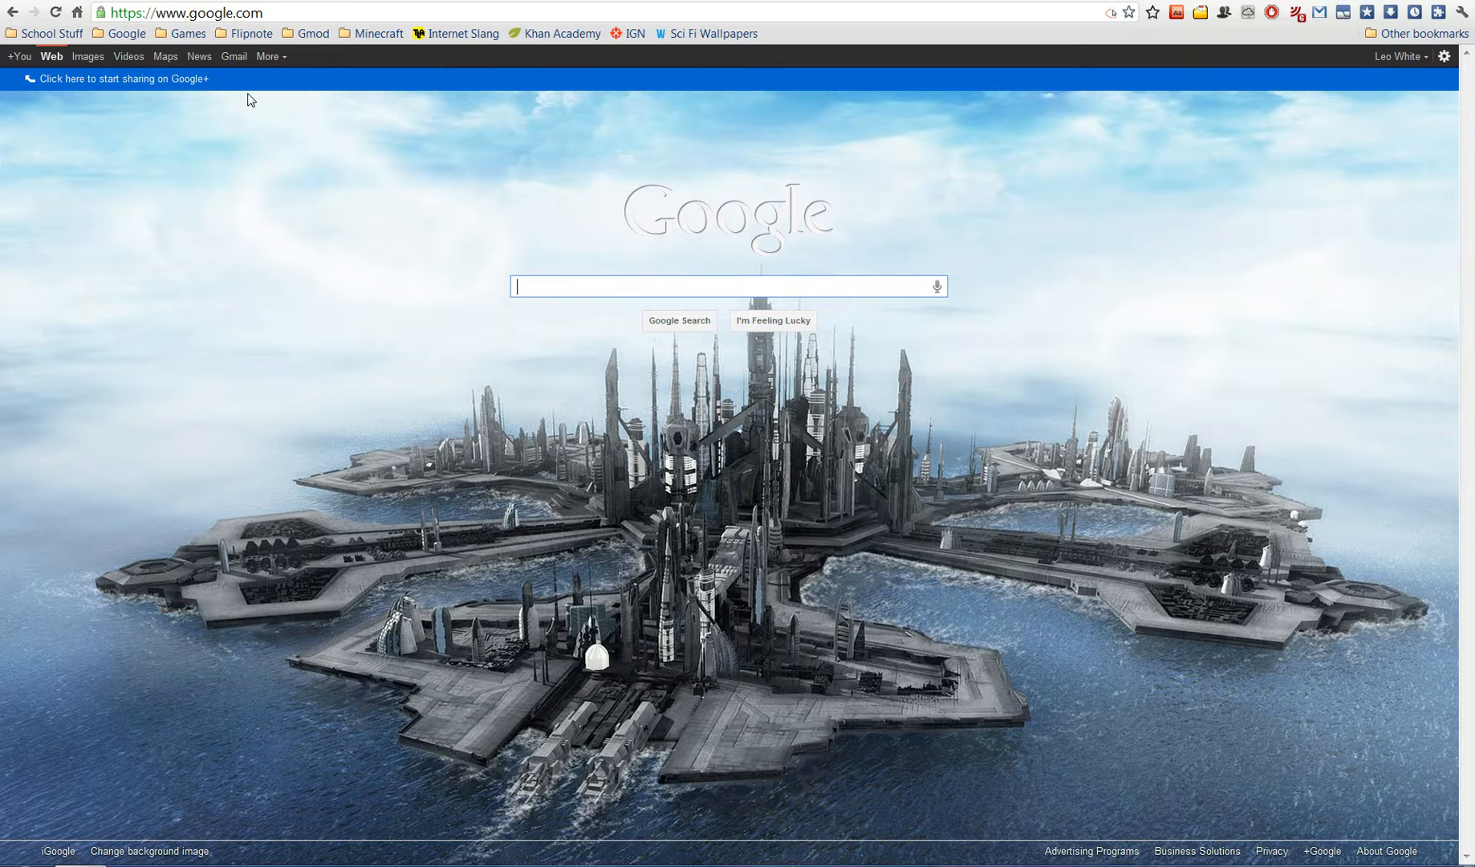
{"action": "mouse_move", "coordinate": [80, 92]}
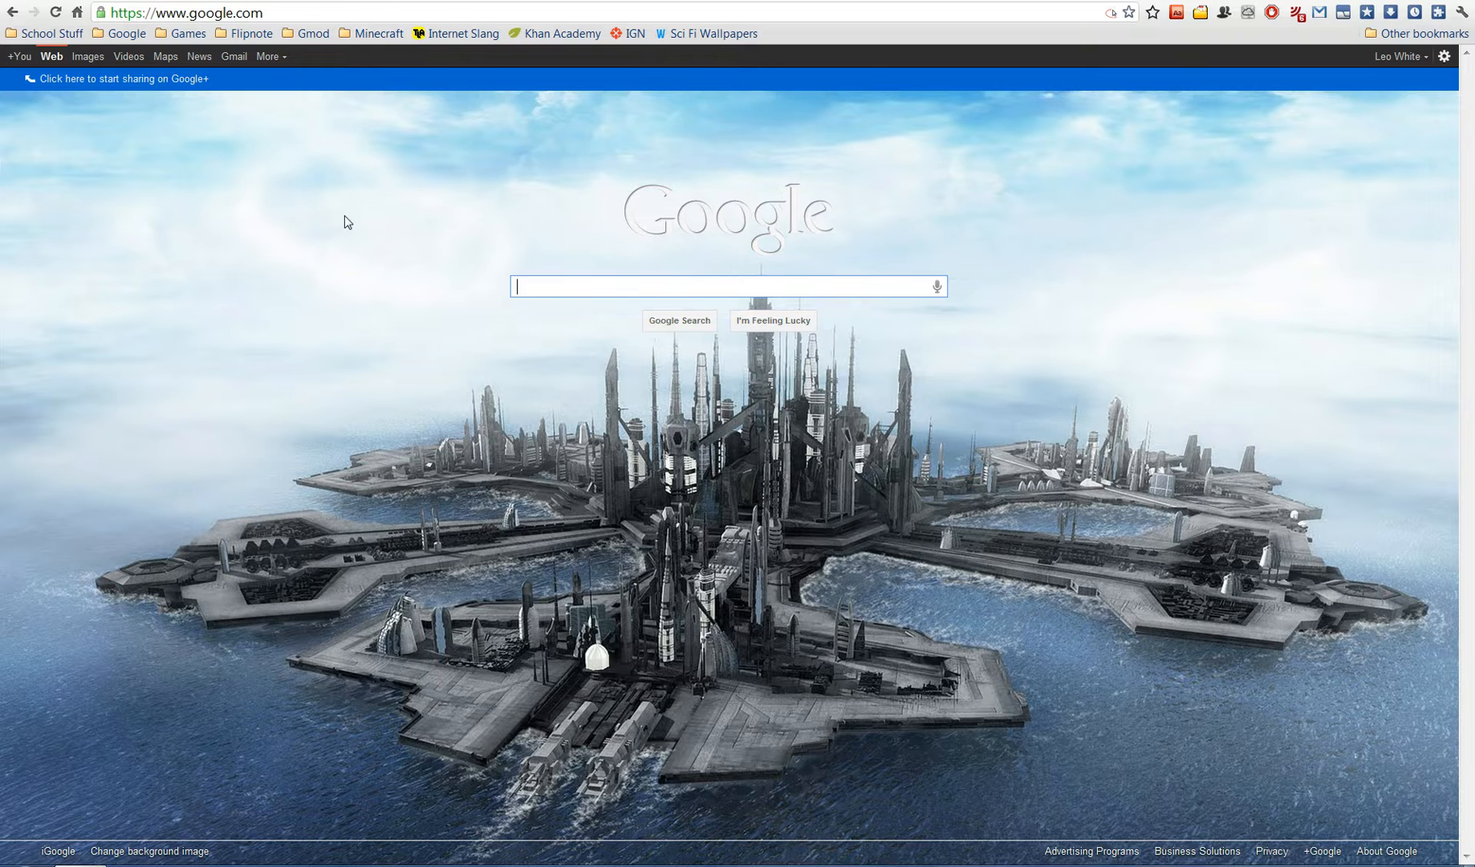
{"action": "mouse_move", "coordinate": [1273, 13]}
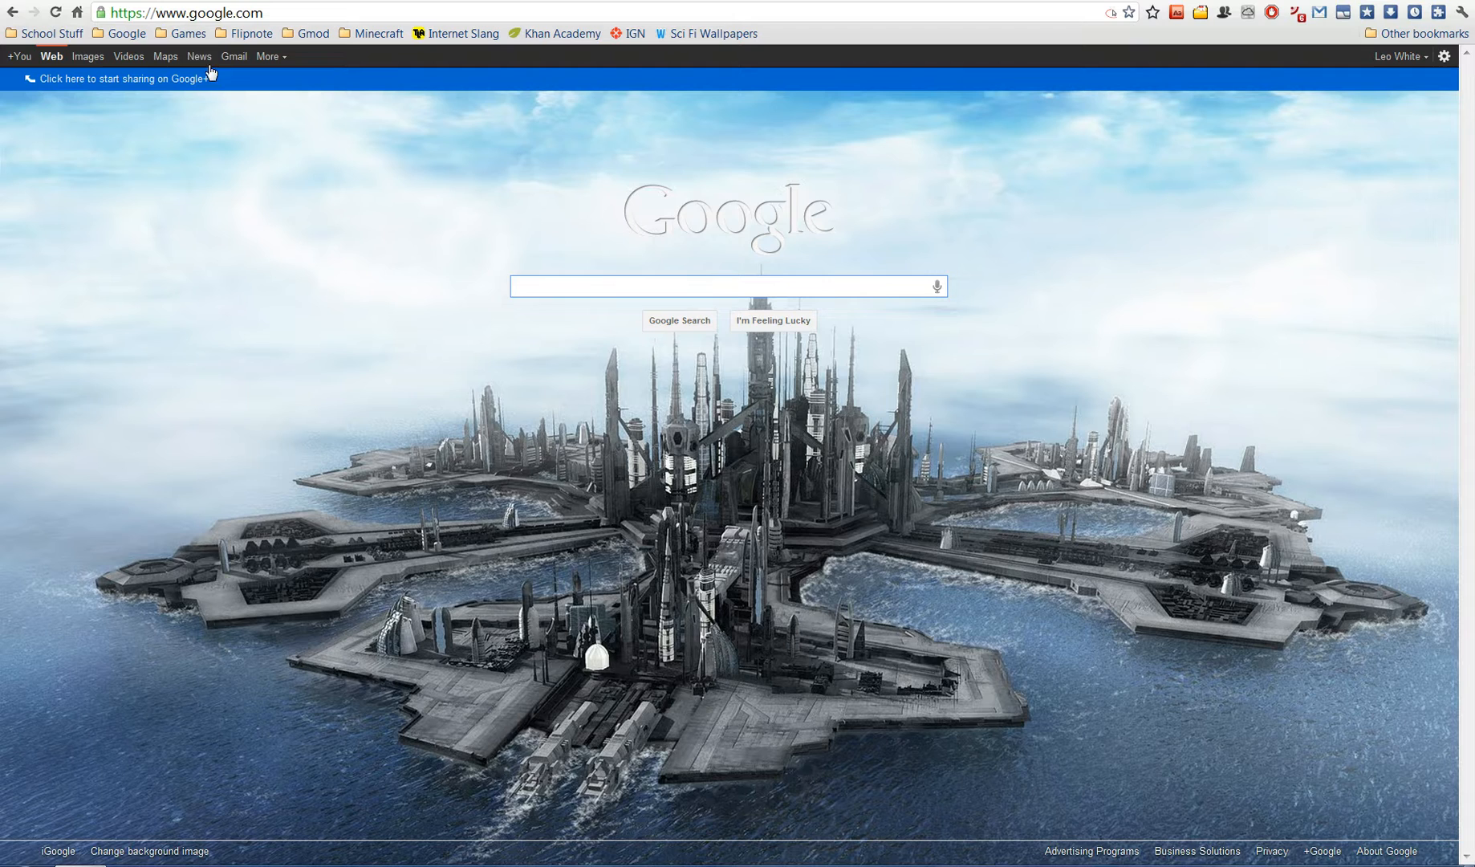
{"action": "left_click", "coordinate": [124, 33]}
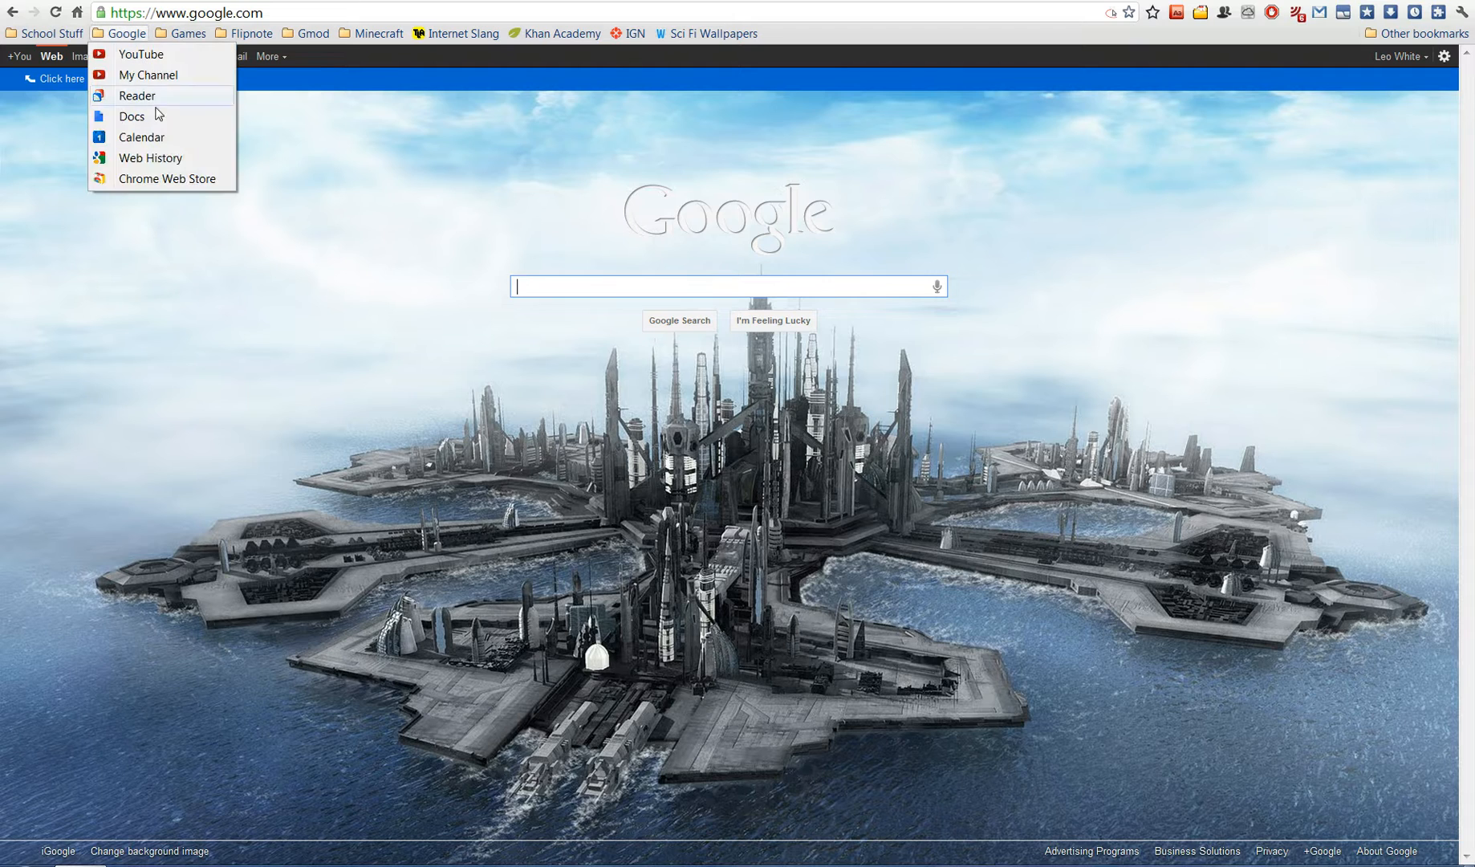
{"action": "left_click", "coordinate": [403, 353]}
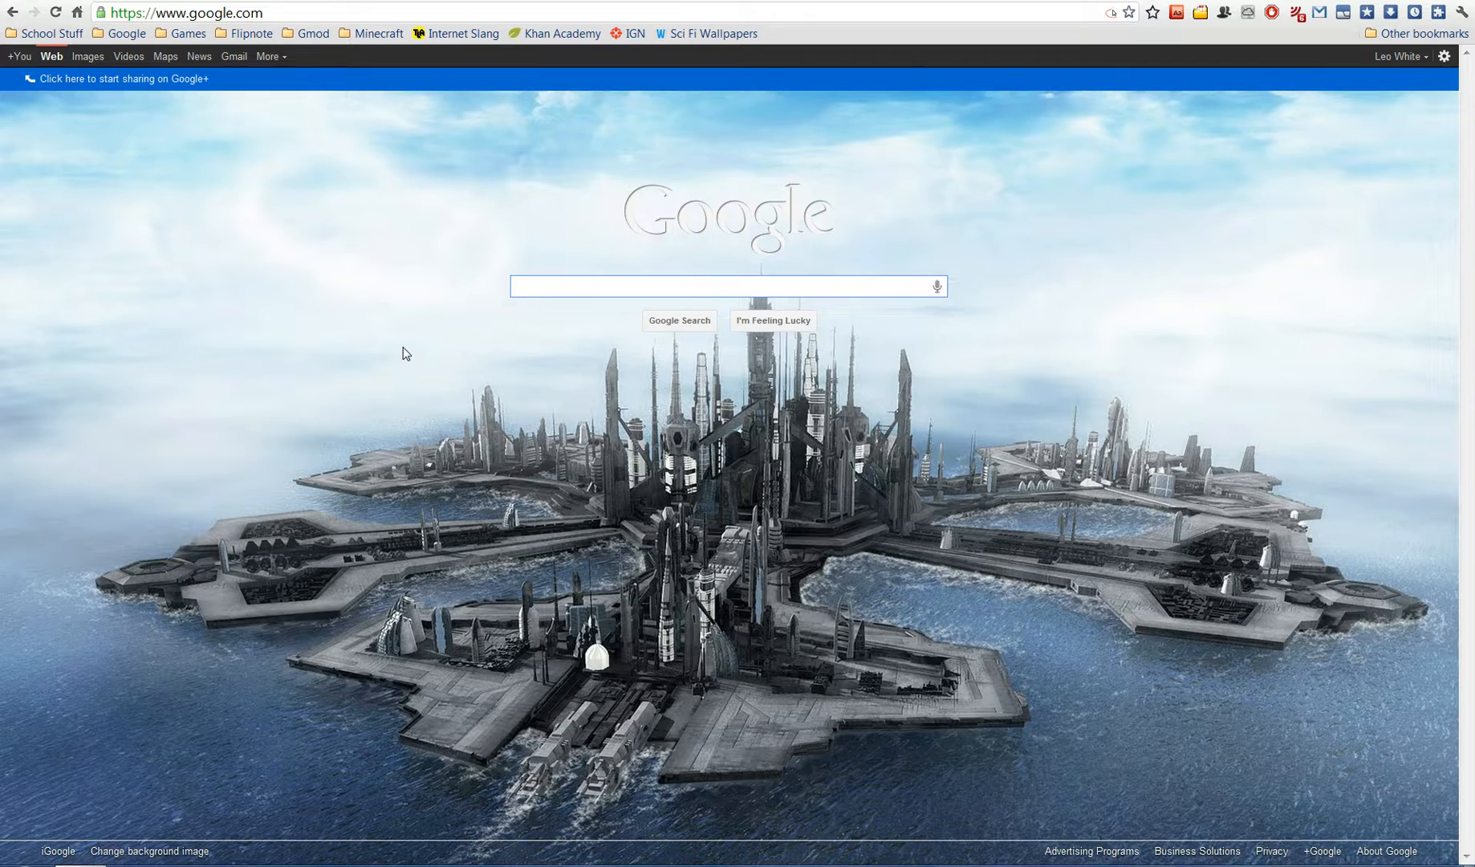
Step: Search Google for 'google web store' and go to the Chrome Web Store result
{"action": "type", "text": "google"}
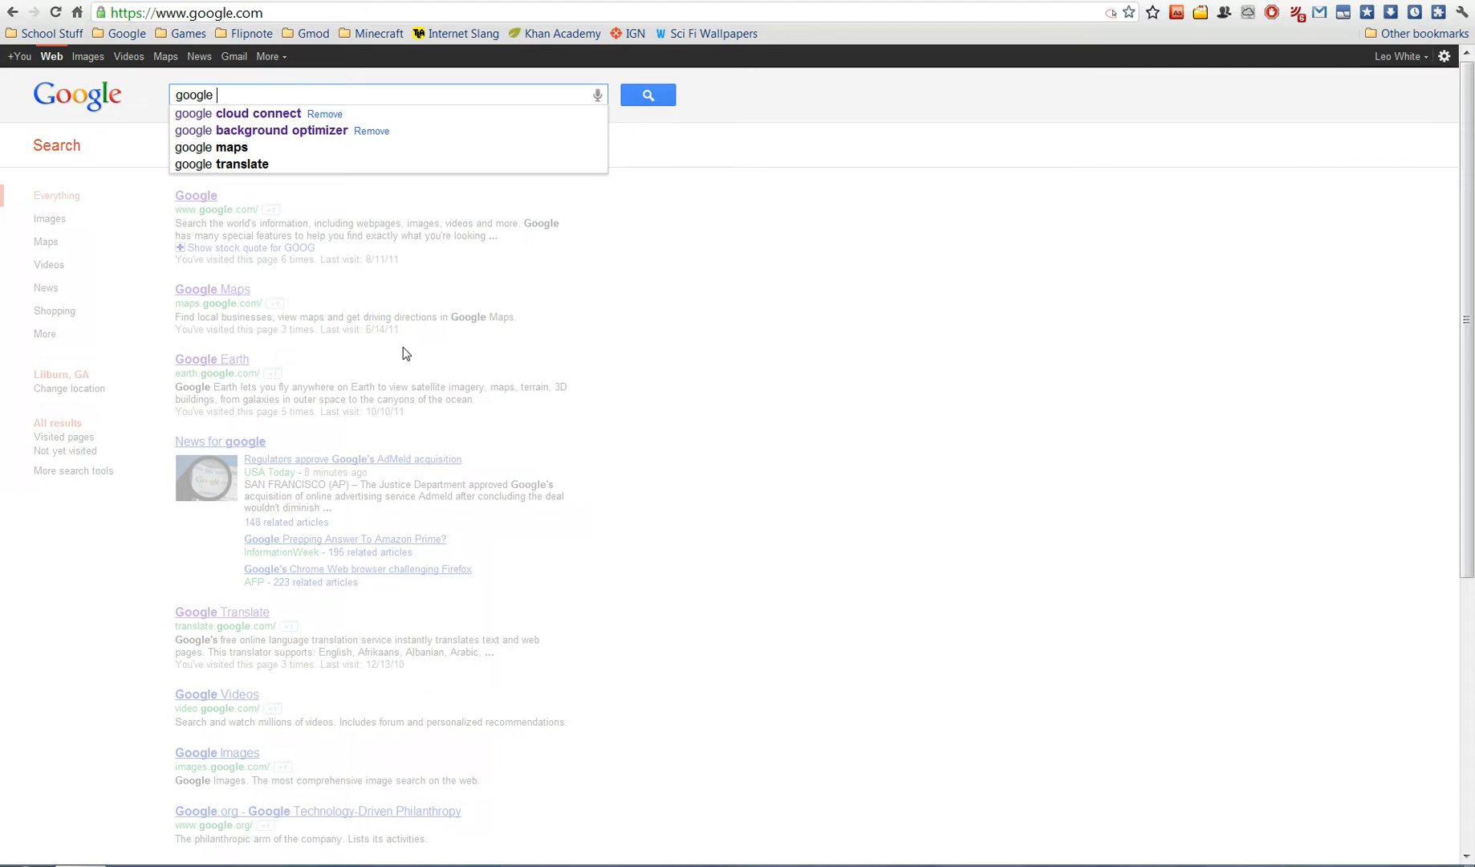
{"action": "left_click", "coordinate": [238, 113]}
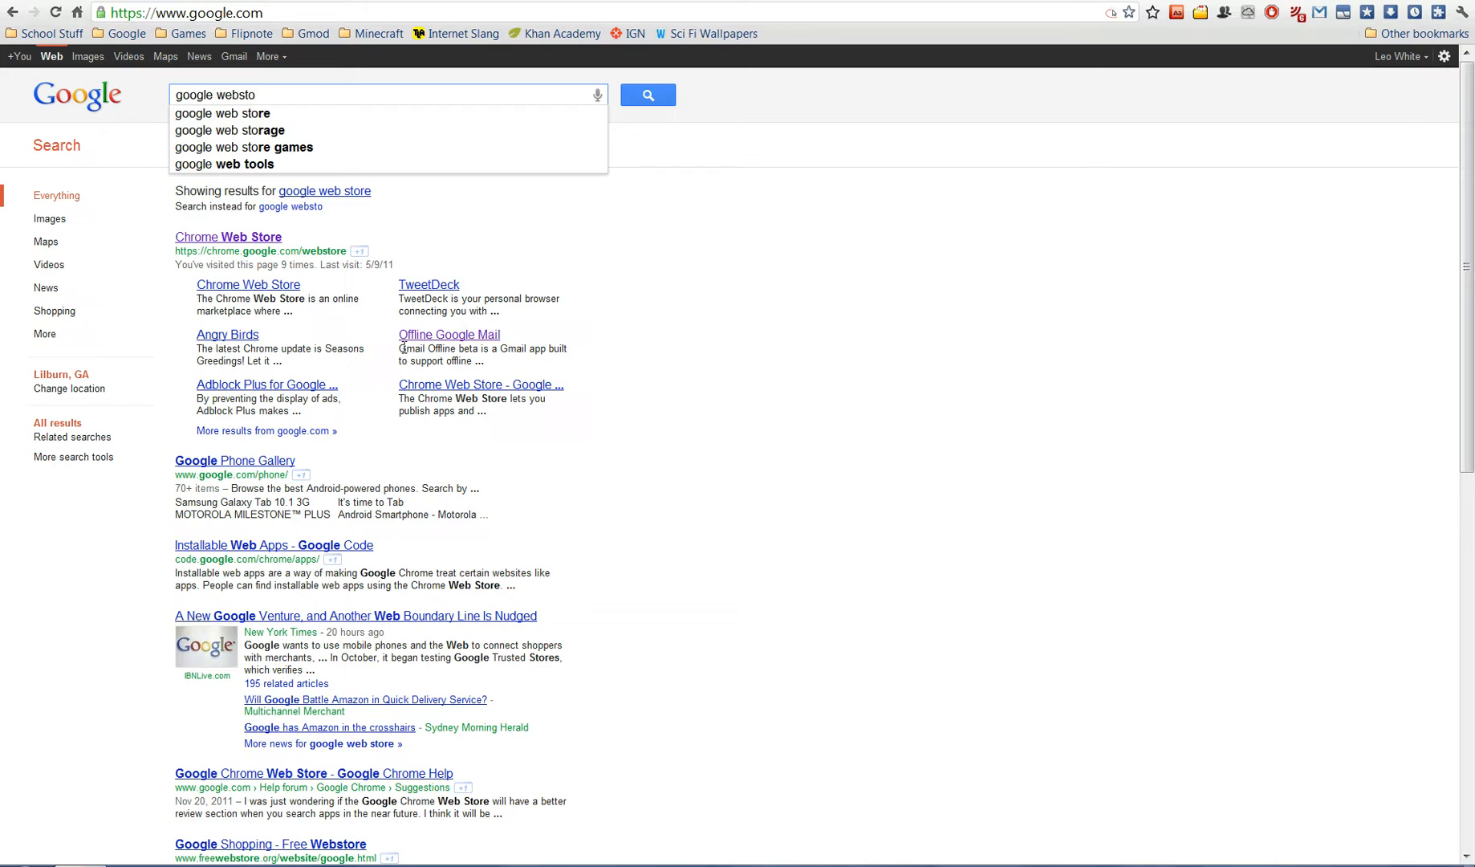
{"action": "left_click", "coordinate": [228, 236]}
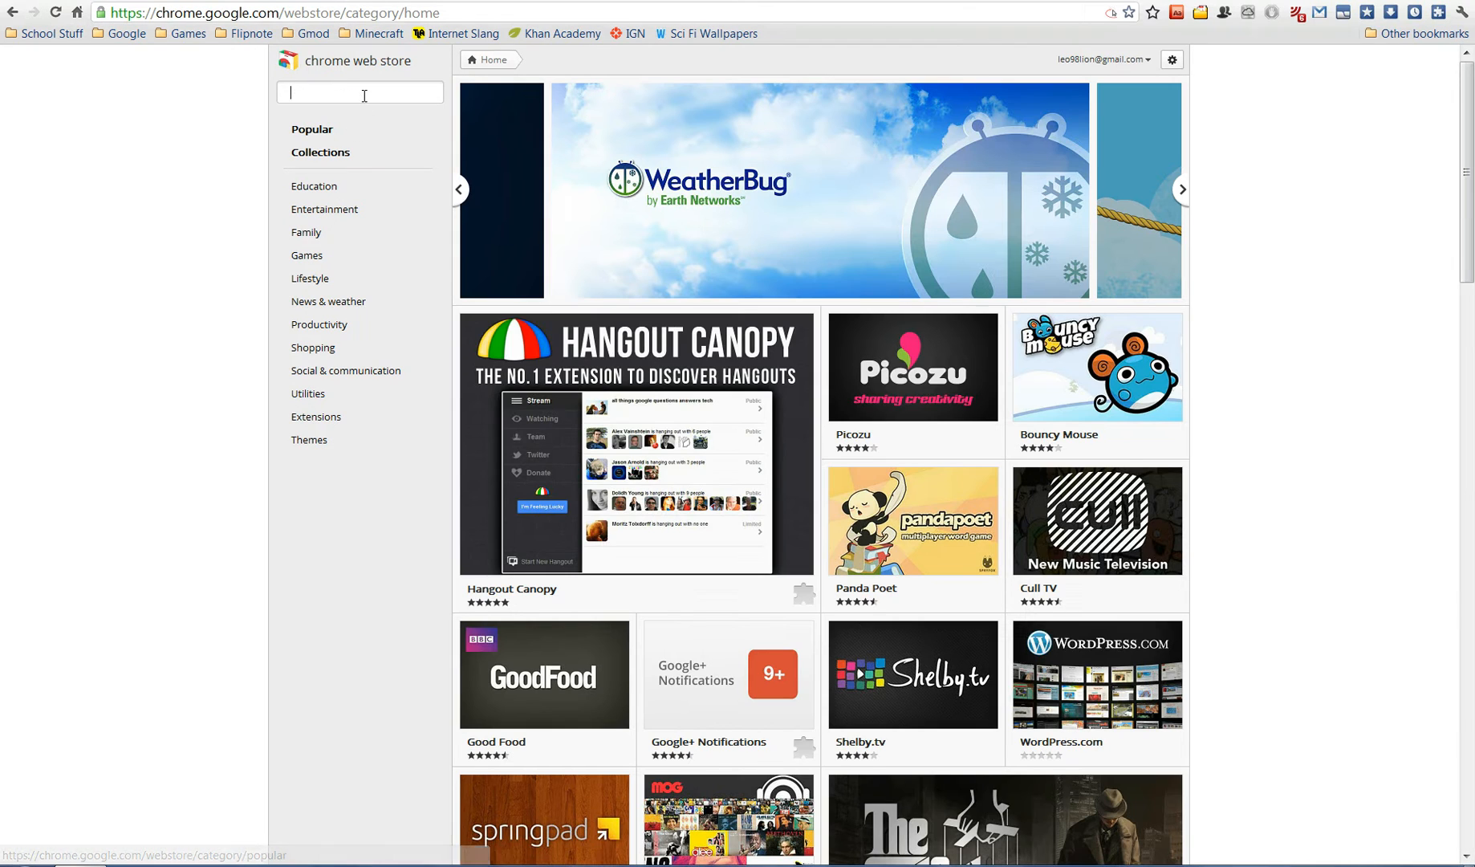
Step: Search the Web Store for 'adblocker', confirm AdBlock shows 'Added to Chrome', and return to Google
{"action": "type", "text": "adblocker"}
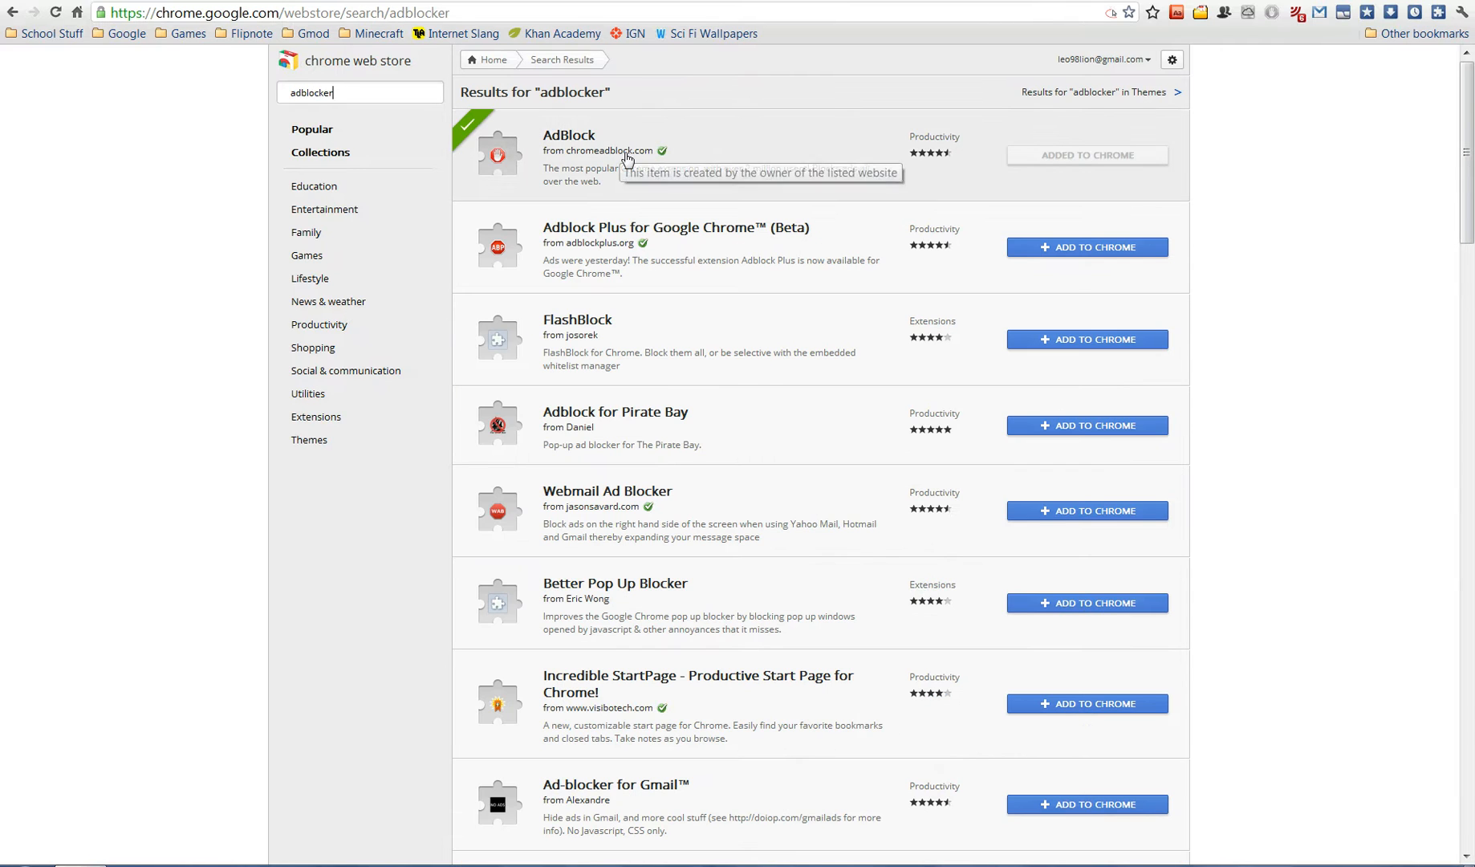
{"action": "left_click", "coordinate": [568, 134]}
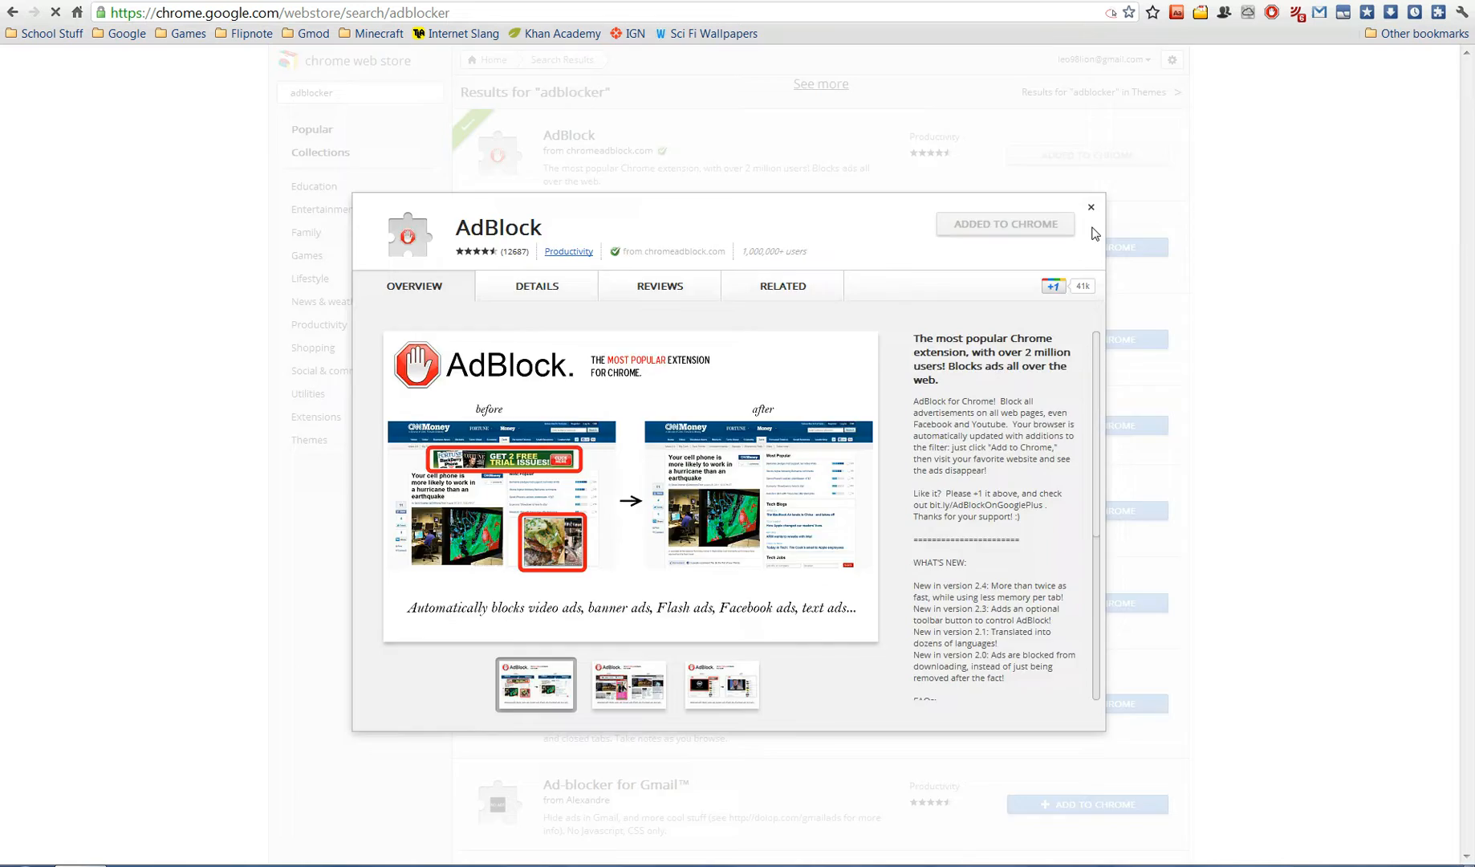
{"action": "left_click", "coordinate": [1090, 207]}
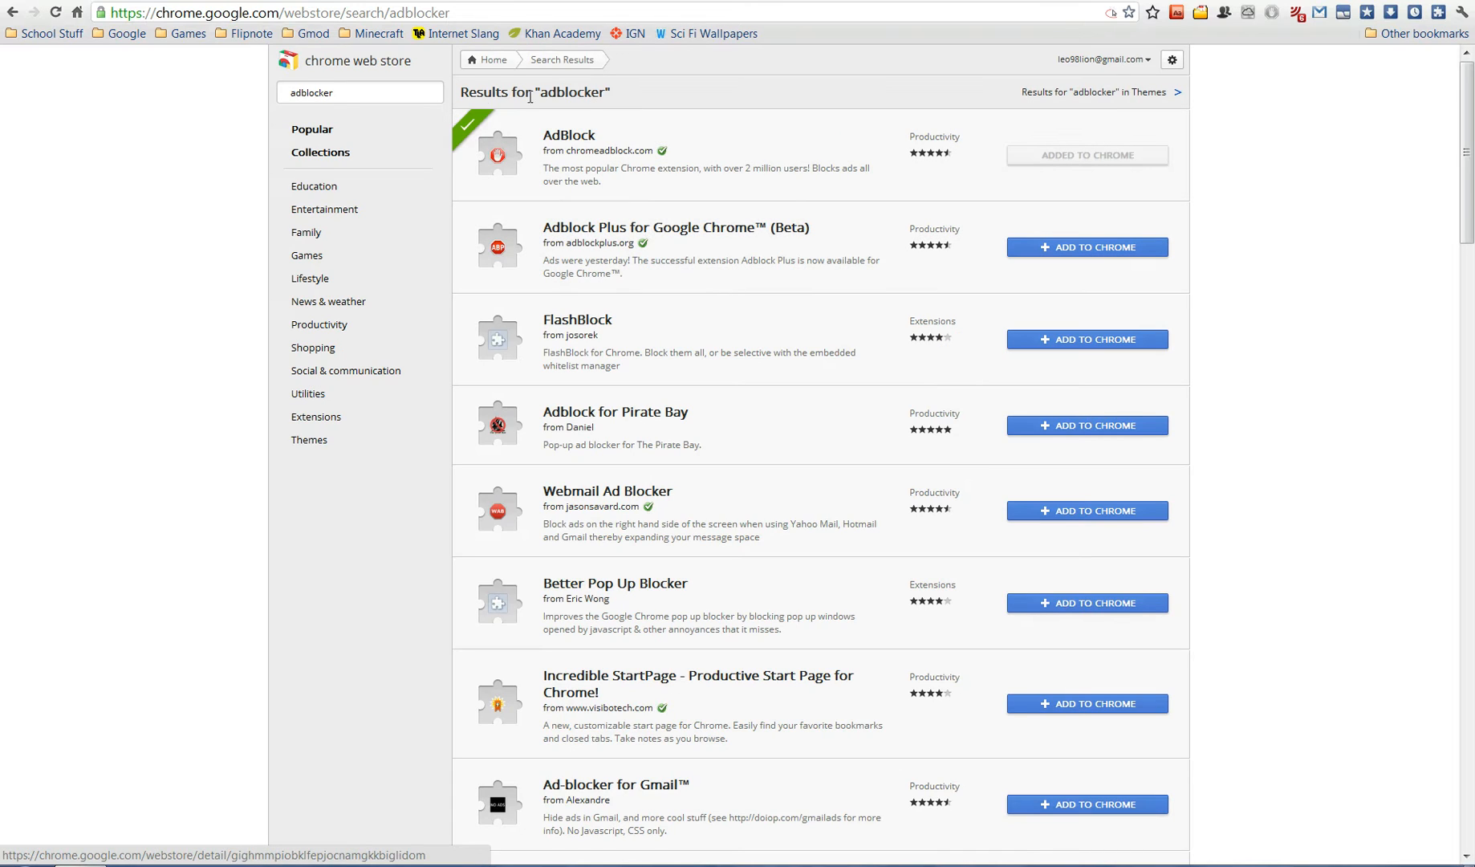
{"action": "left_click", "coordinate": [486, 59]}
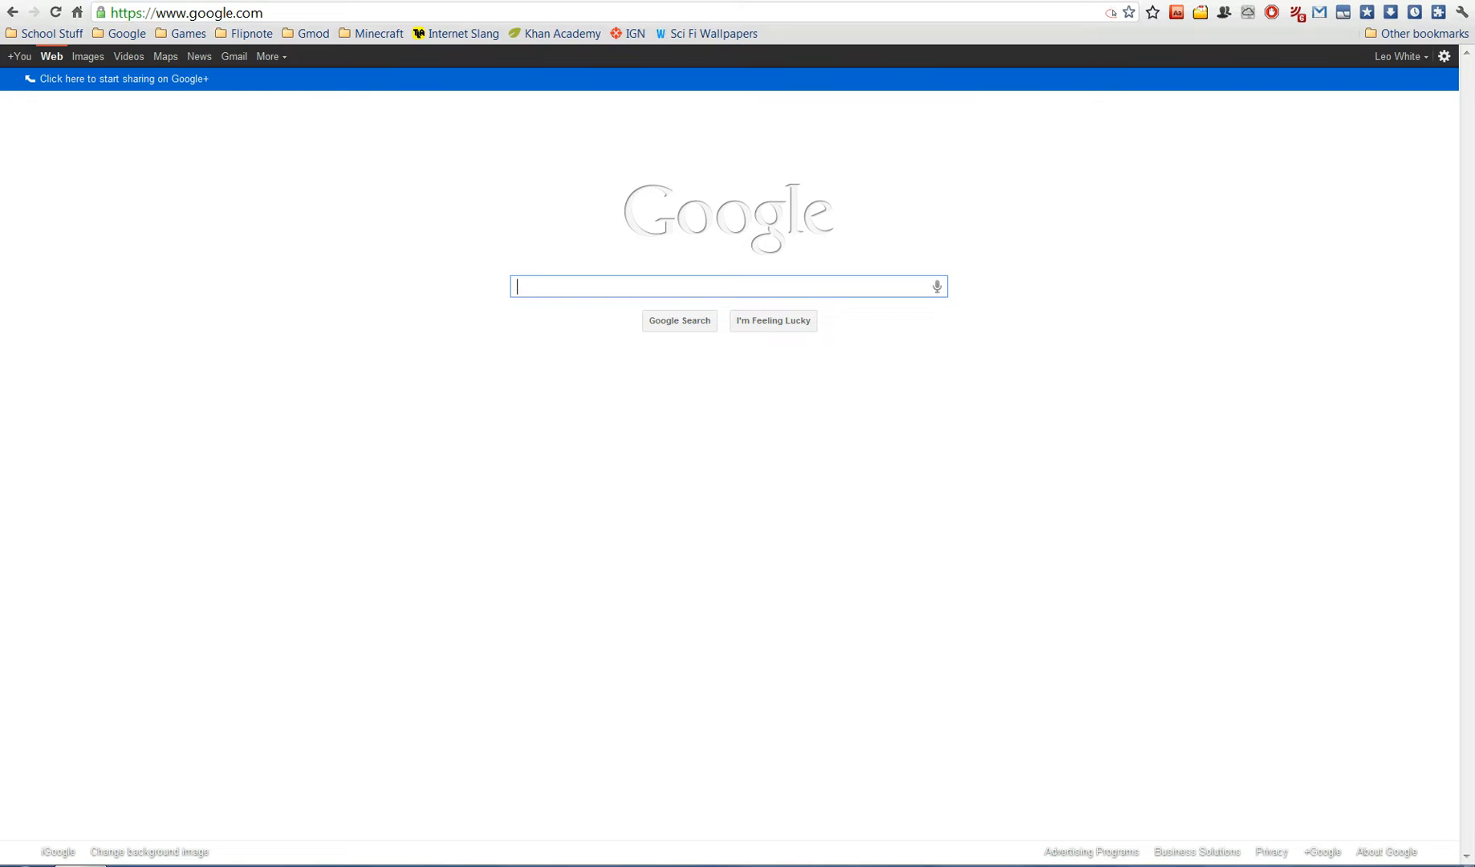
Step: From the page's right-click menu choose AdBlock > Block an ad on this page
{"action": "left_click", "coordinate": [147, 850]}
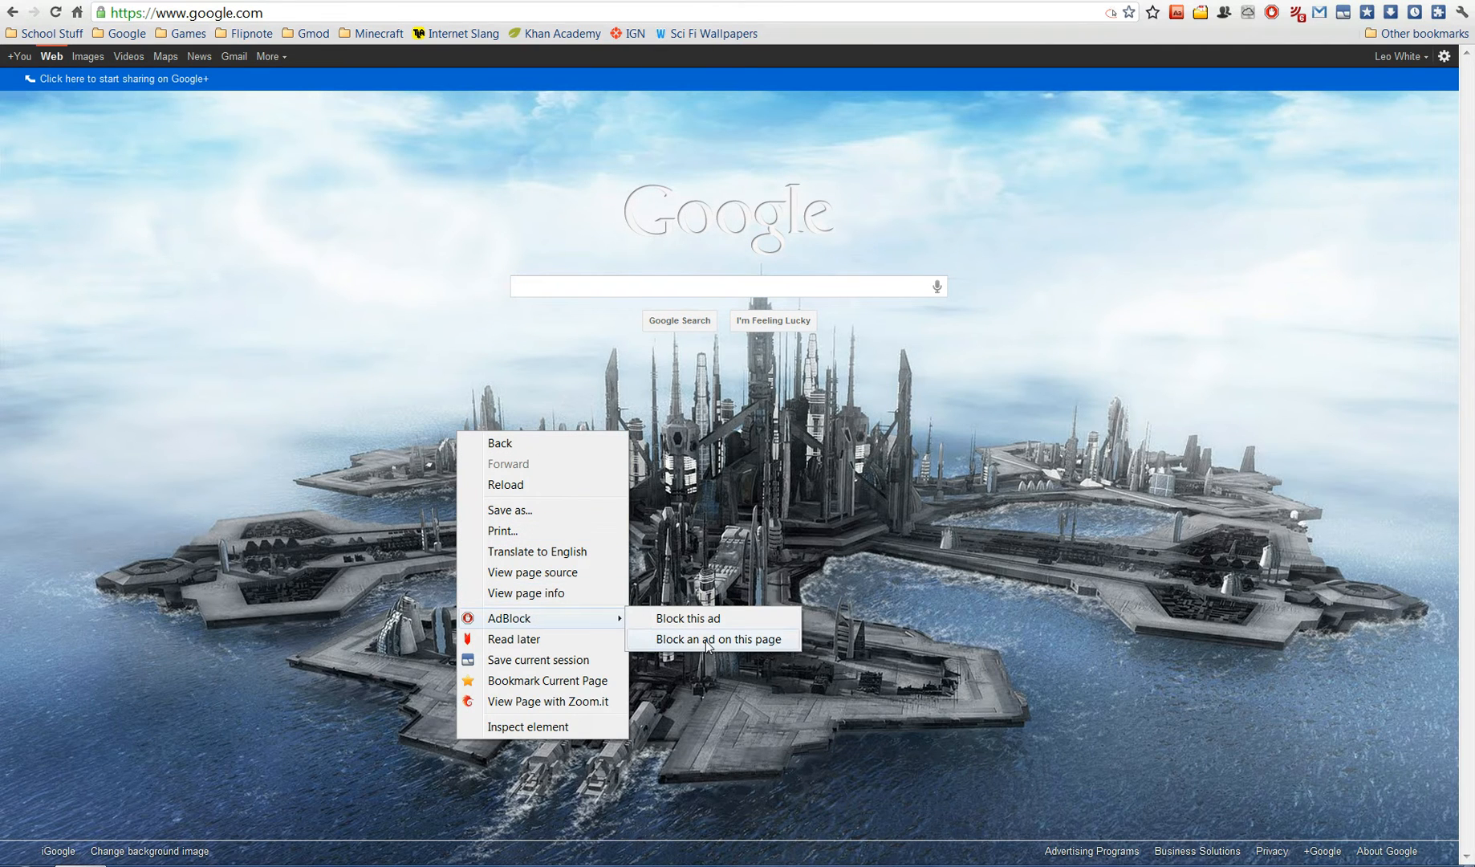
{"action": "left_click", "coordinate": [716, 639]}
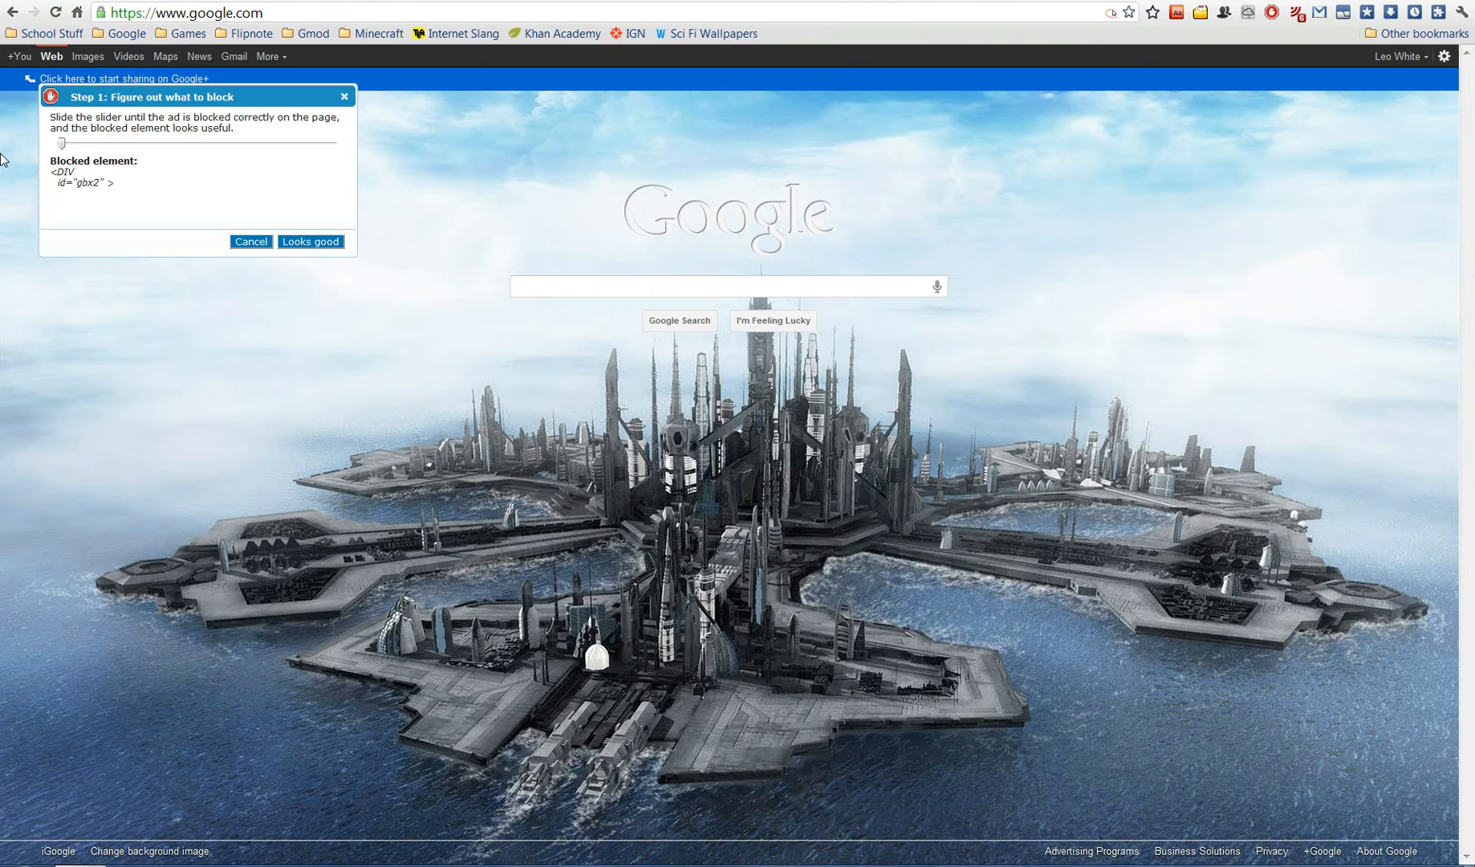
Step: Widen the selection to the whole Google+ sharing bar, accept it with 'Looks good' and 'Block it!'
{"action": "left_click_drag", "start_coordinate": [71, 143], "coordinate": [141, 143]}
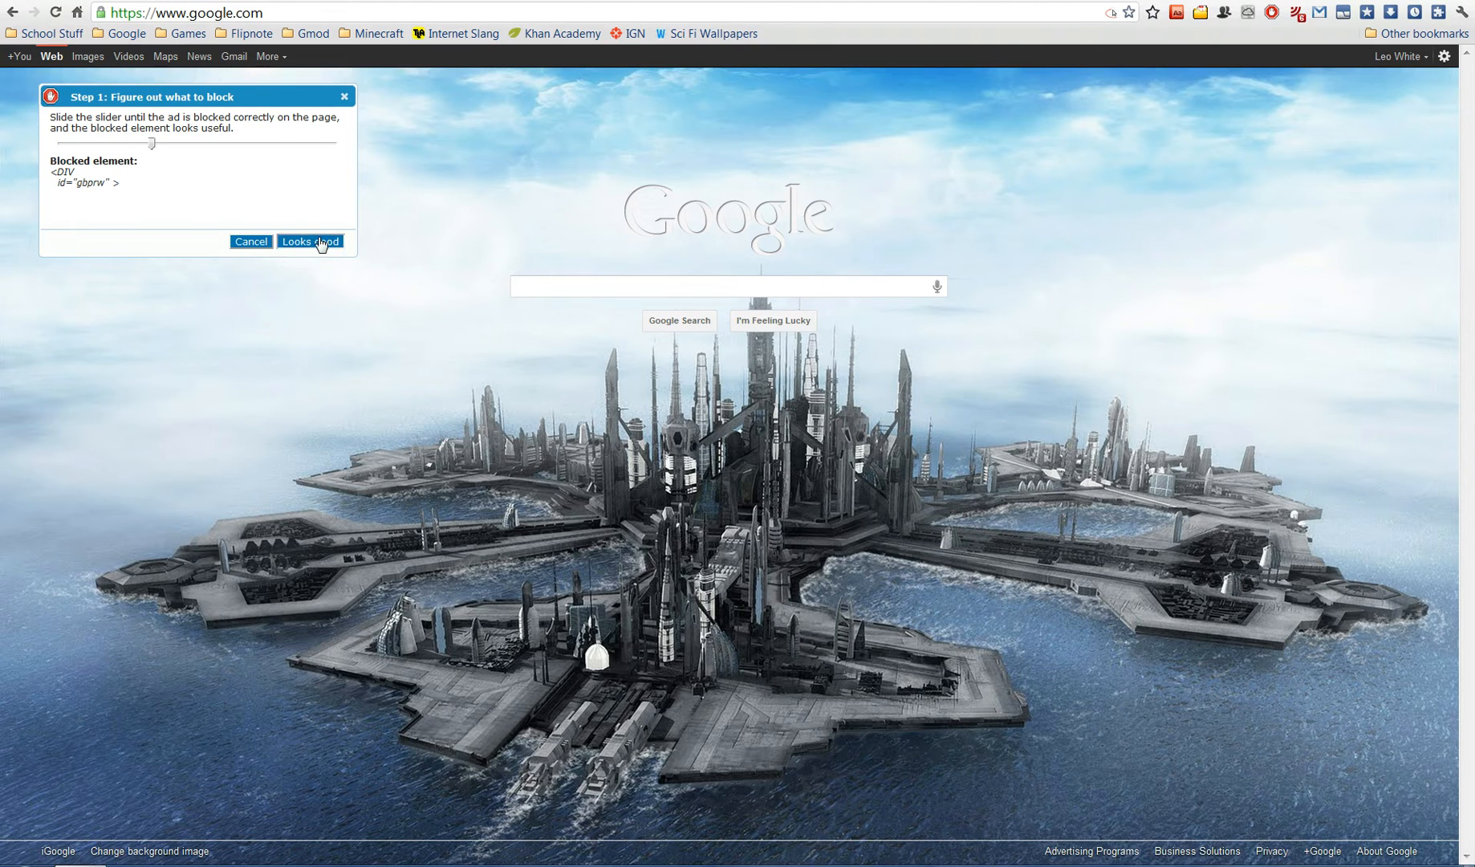
{"action": "left_click", "coordinate": [310, 241]}
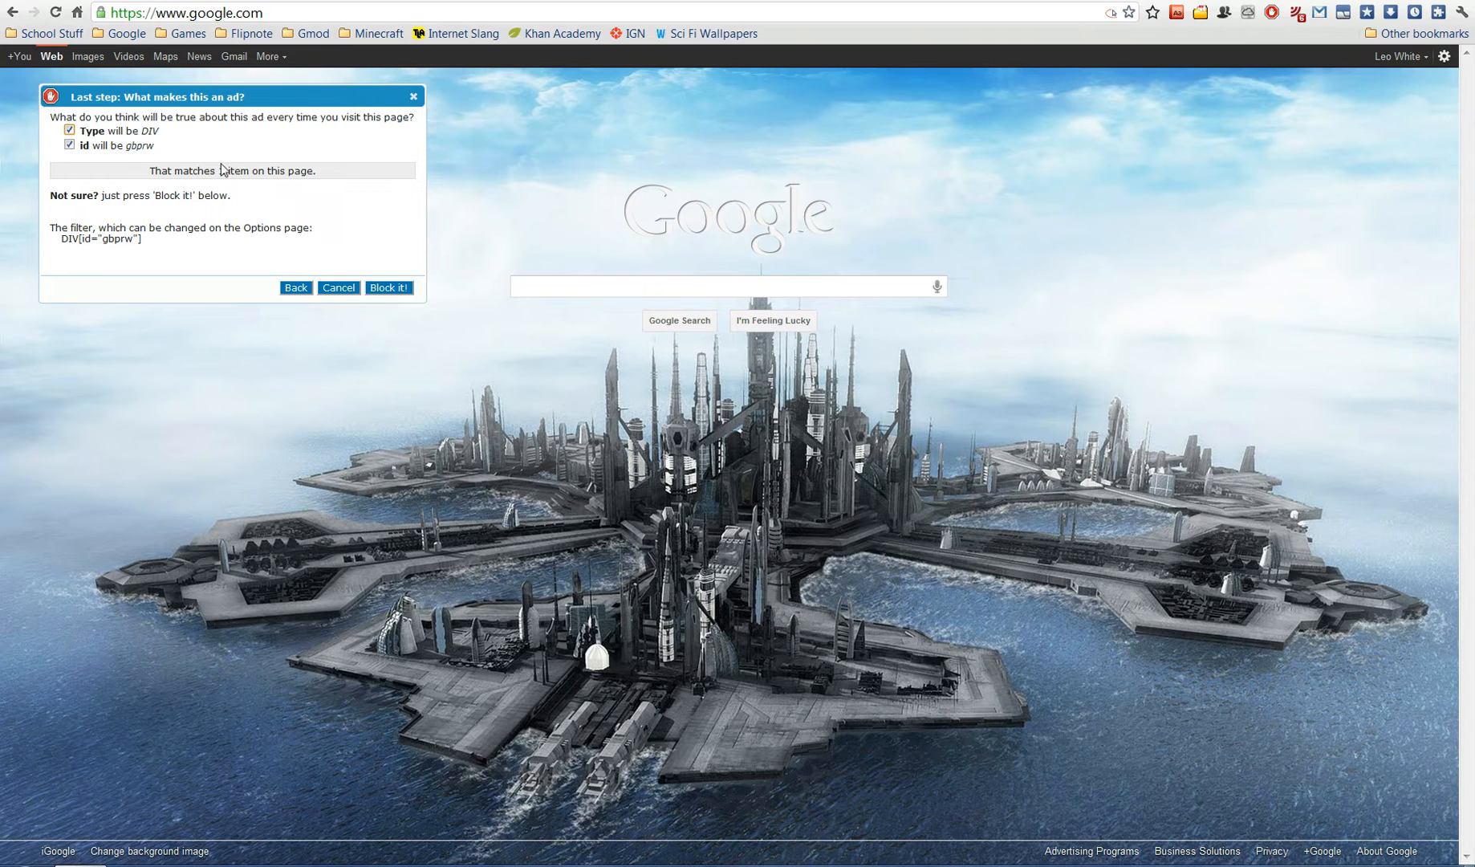
{"action": "double_click", "coordinate": [223, 170]}
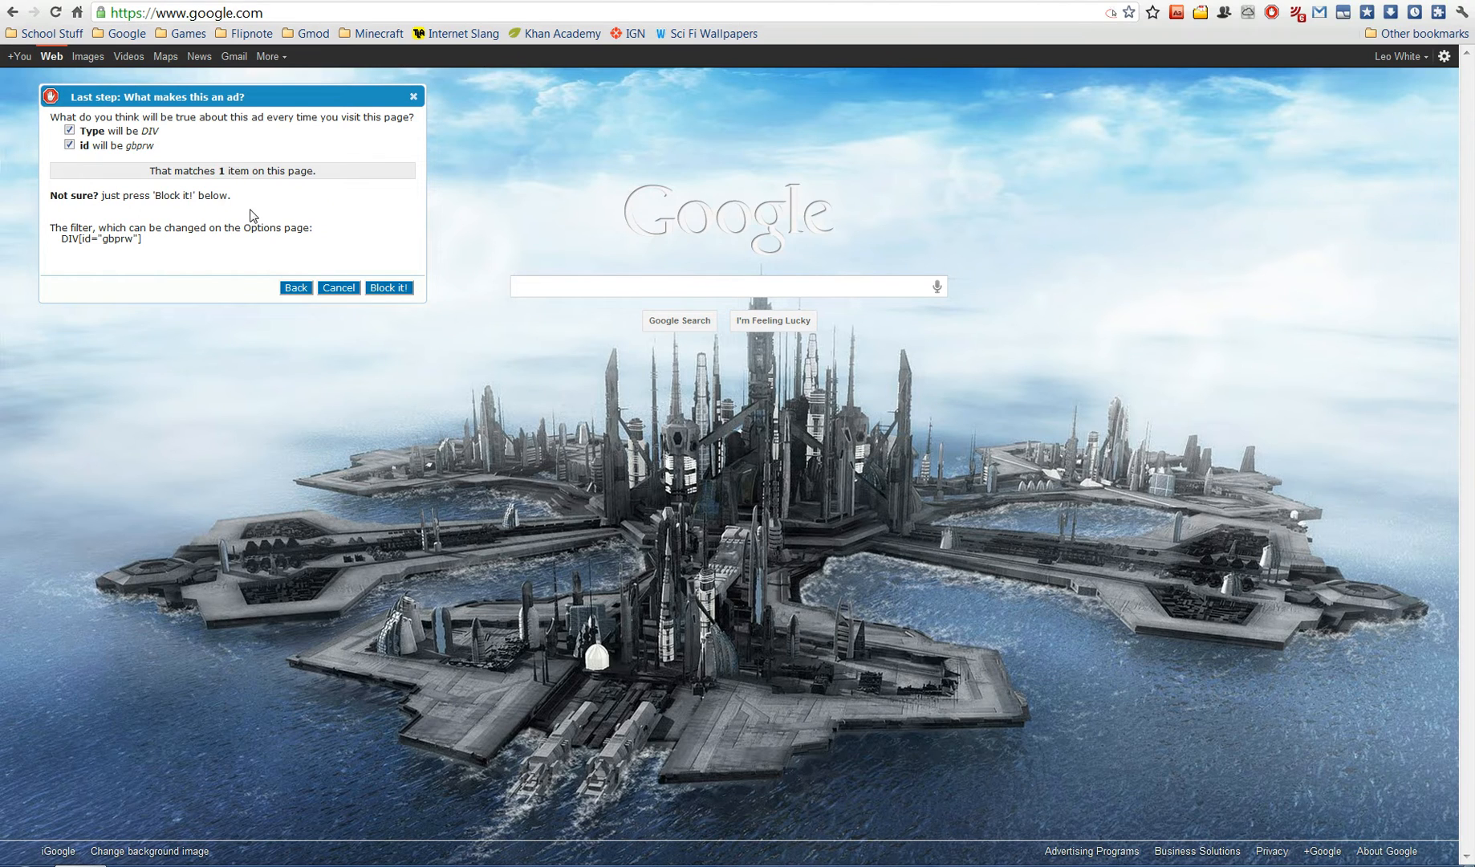
{"action": "left_click", "coordinate": [387, 287]}
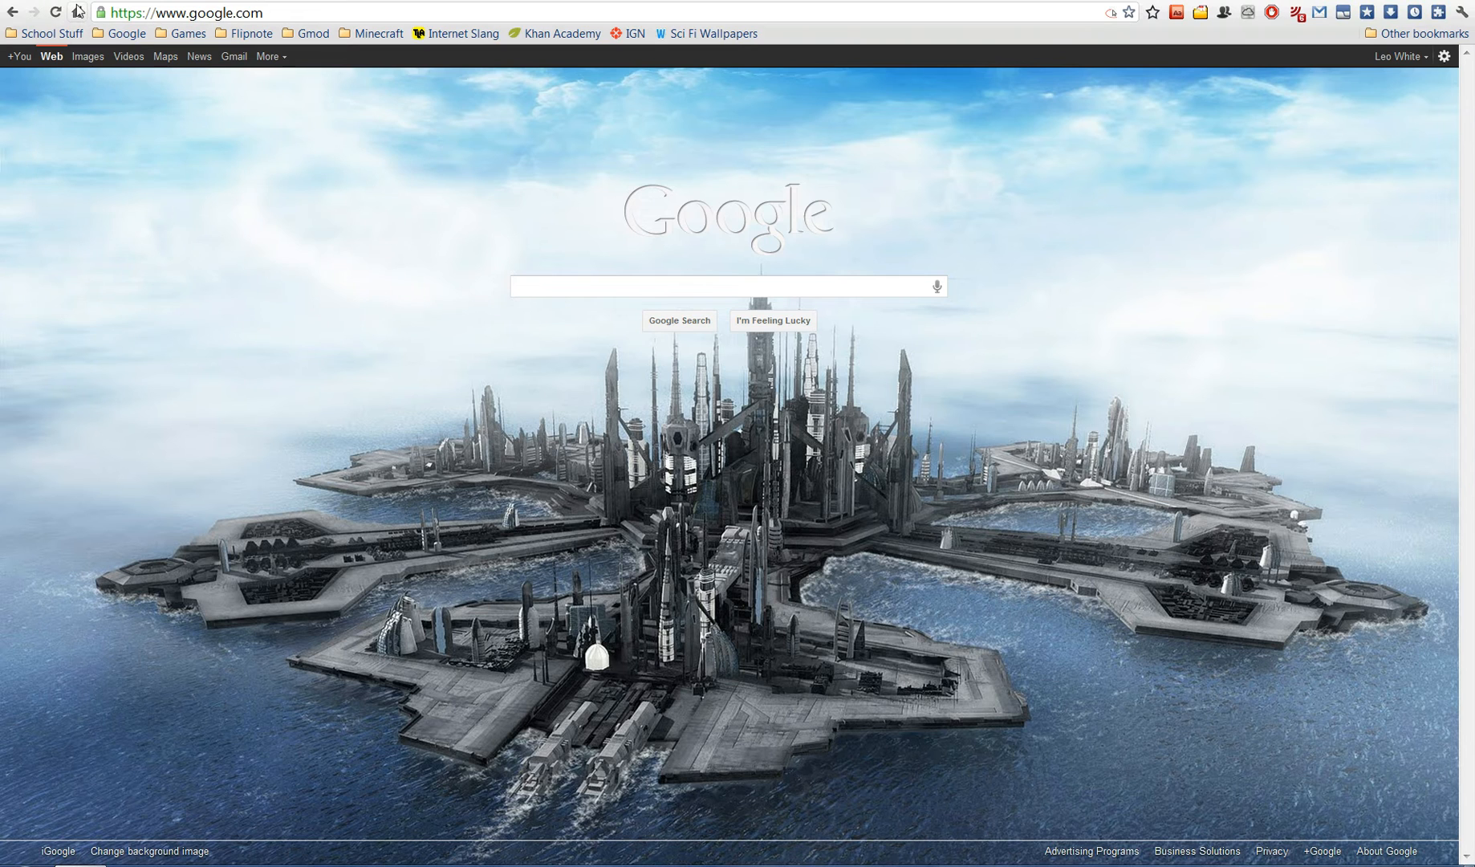
{"action": "left_click", "coordinate": [727, 286]}
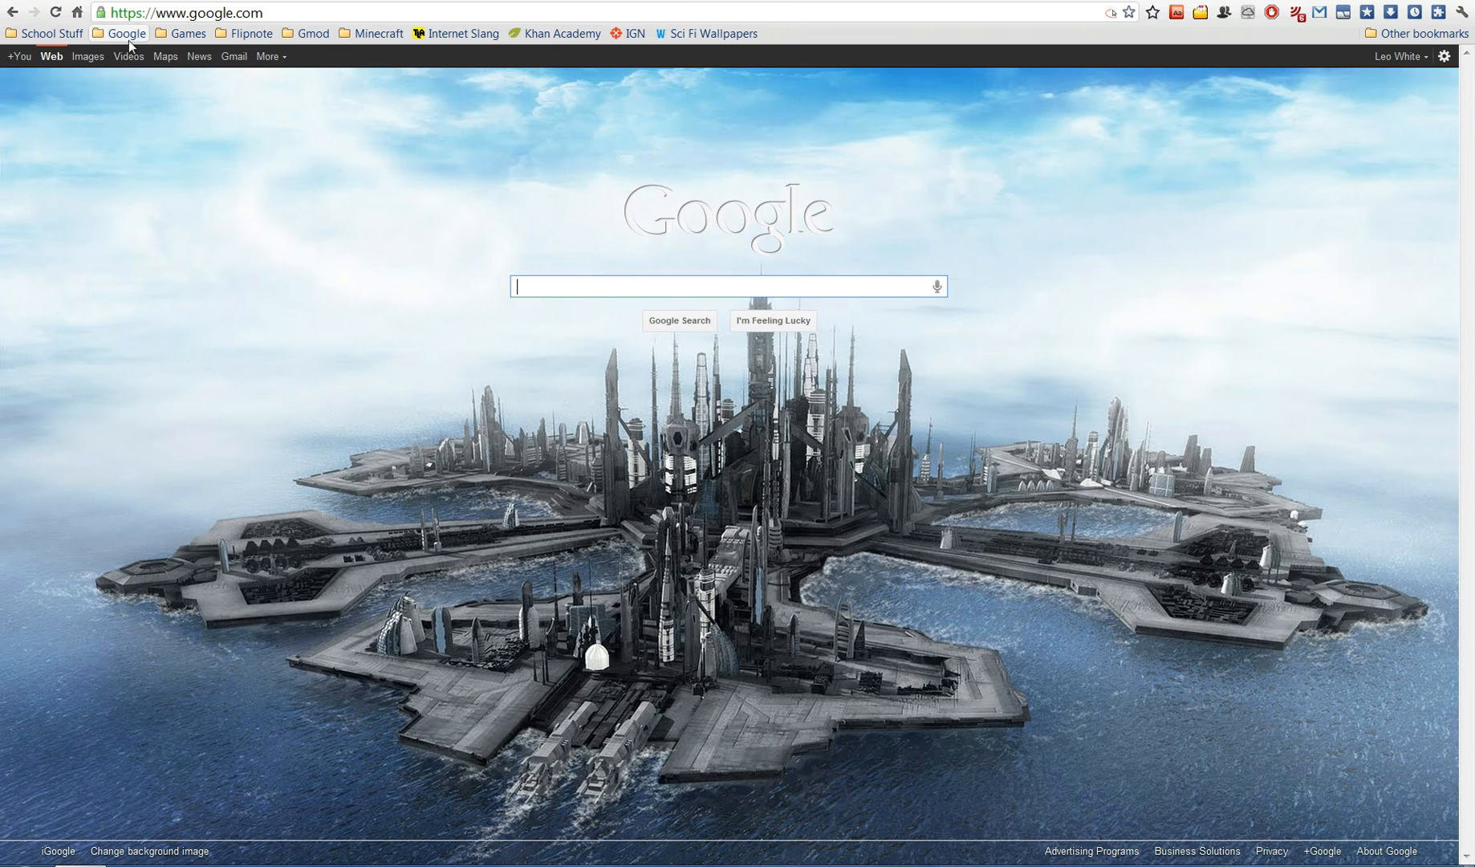
{"action": "mouse_move", "coordinate": [382, 208]}
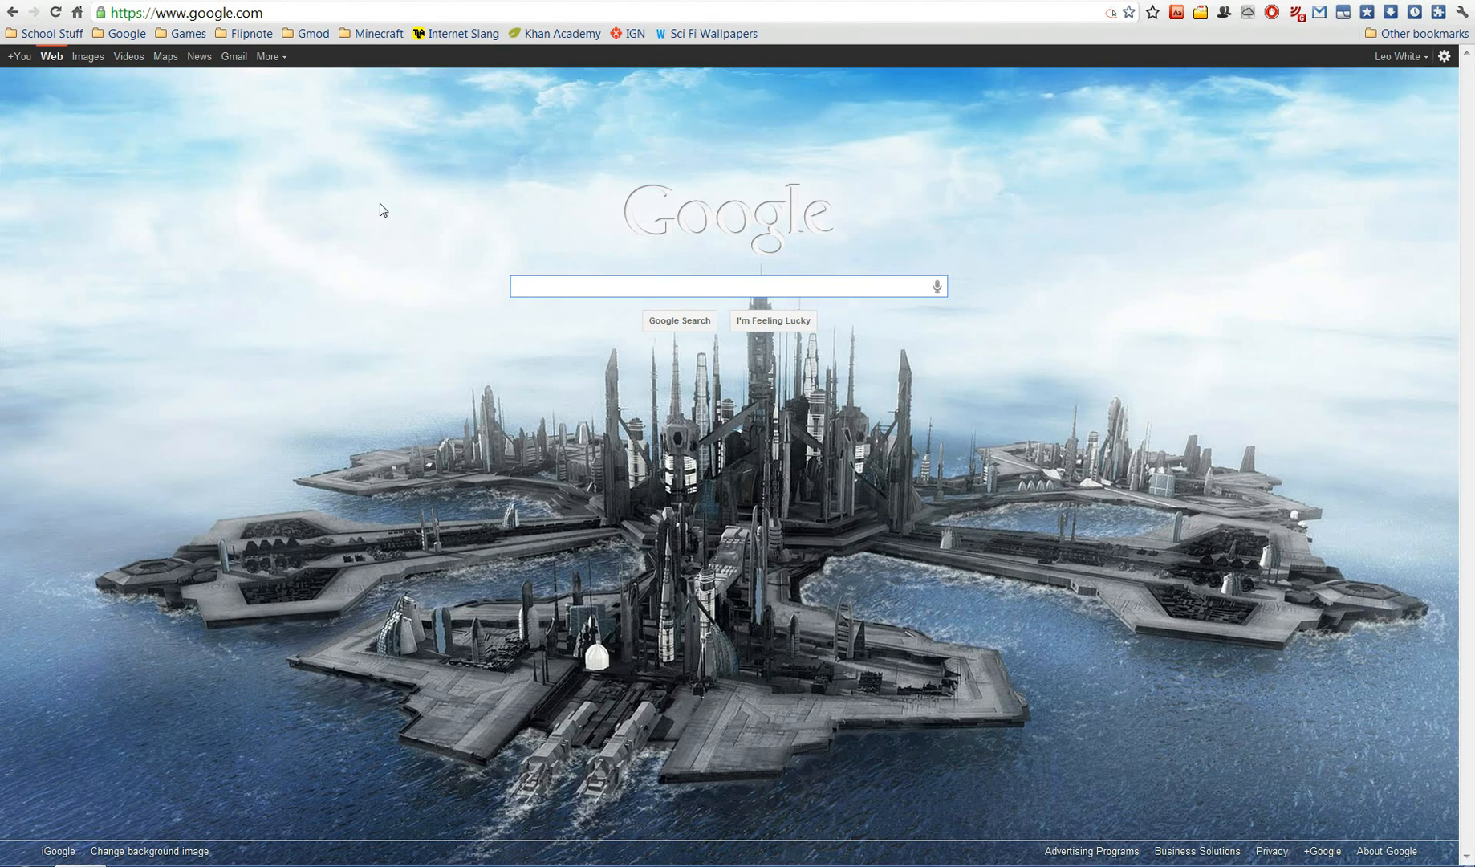
{"action": "left_click", "coordinate": [724, 286]}
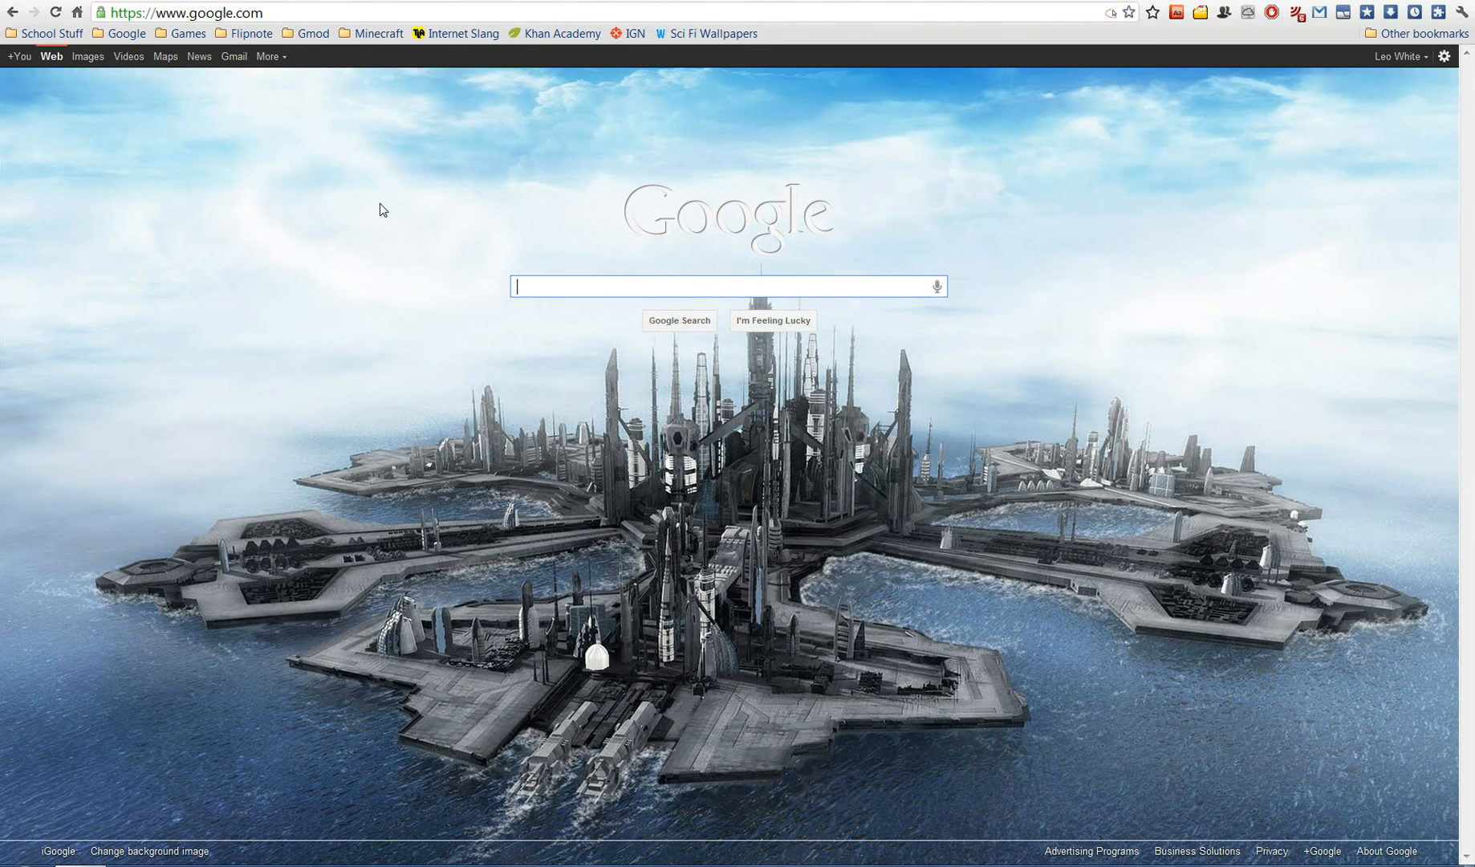
{"action": "mouse_move", "coordinate": [385, 451]}
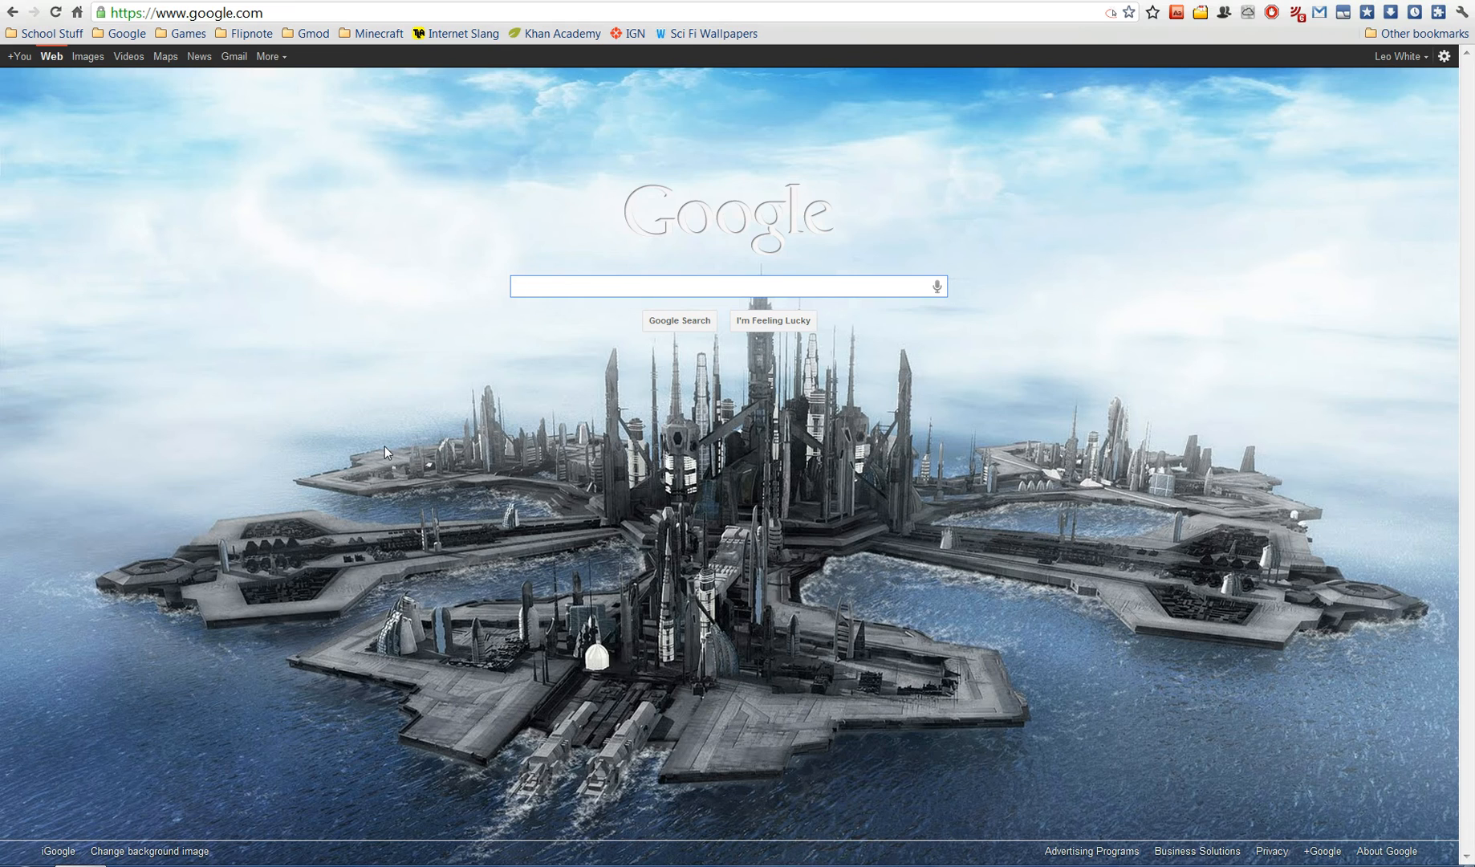
{"action": "left_click", "coordinate": [724, 285]}
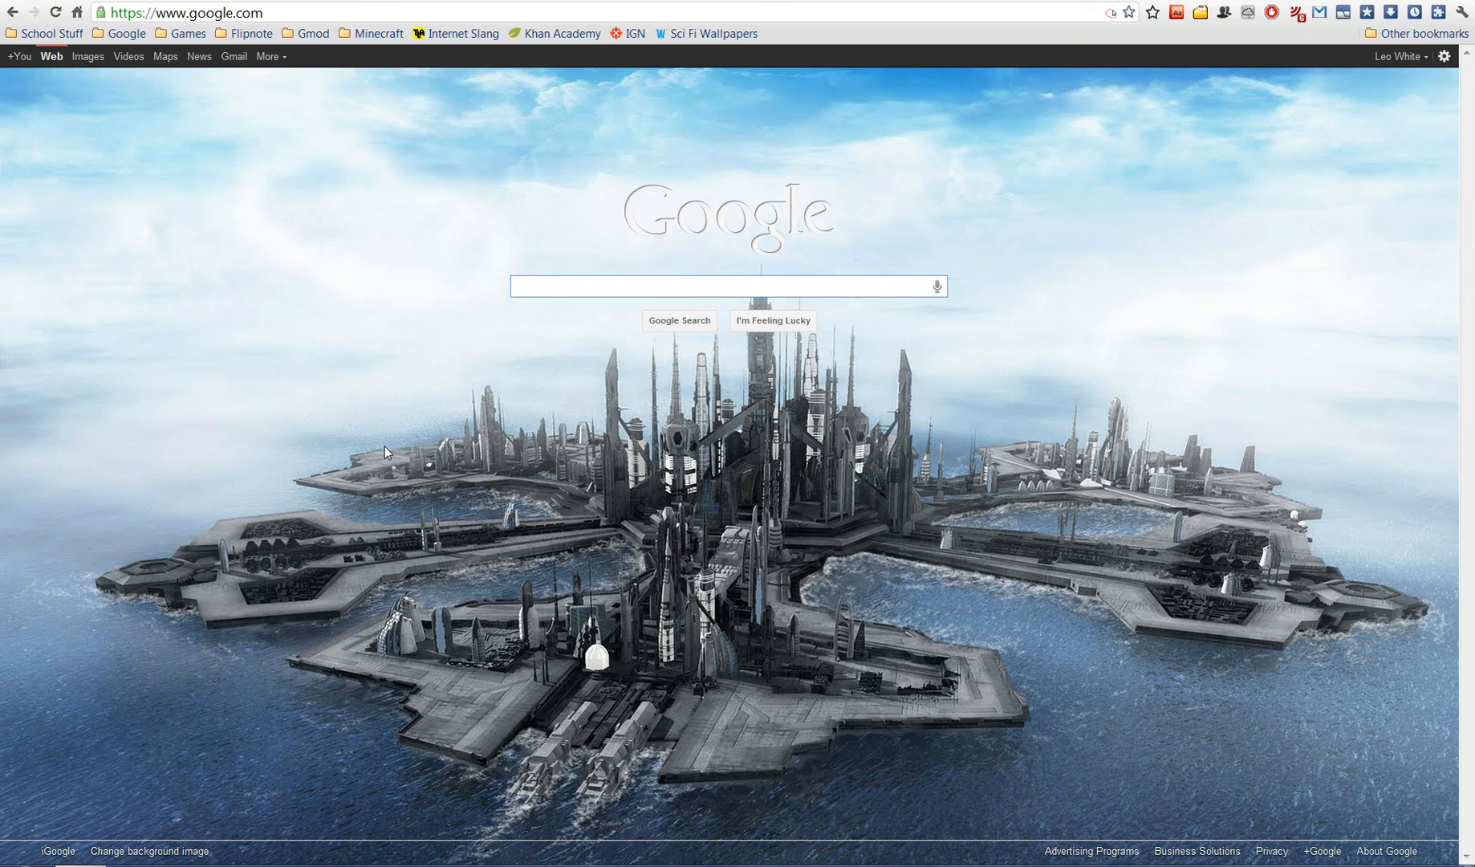
{"action": "left_click", "coordinate": [724, 286]}
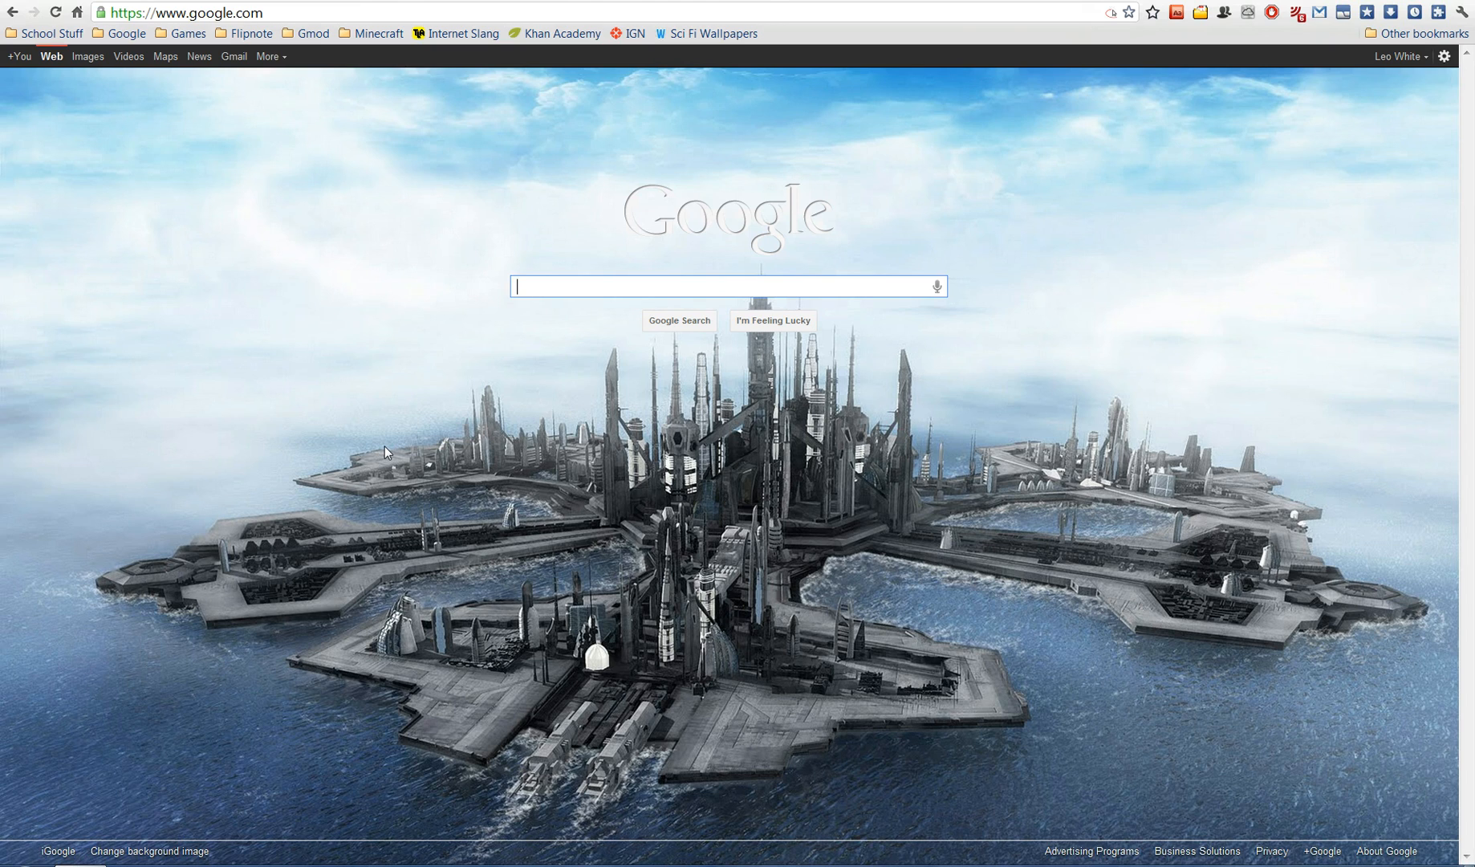